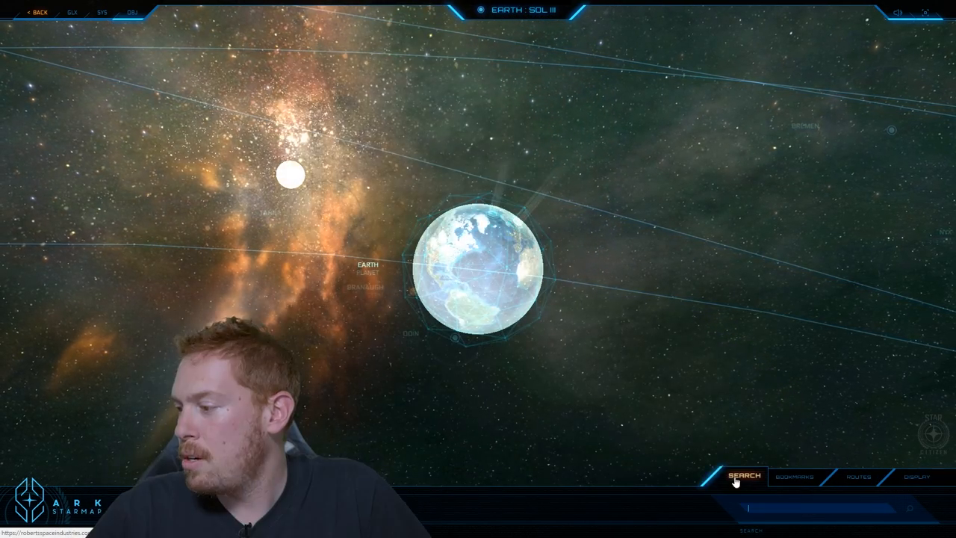
Step: Search for 'Tiber', then pull back from Earth to the full Sol system view via the SOL breadcrumb
type("TIB")
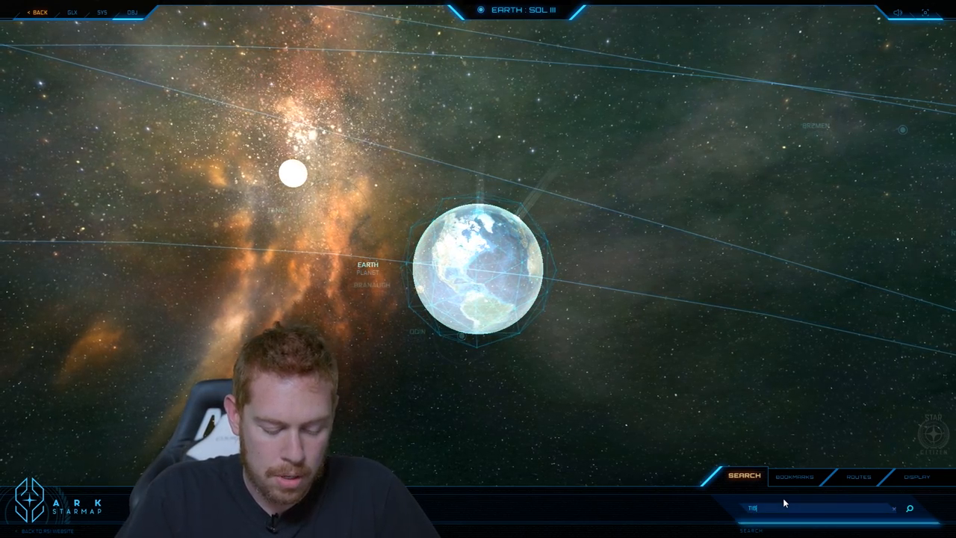
type("er")
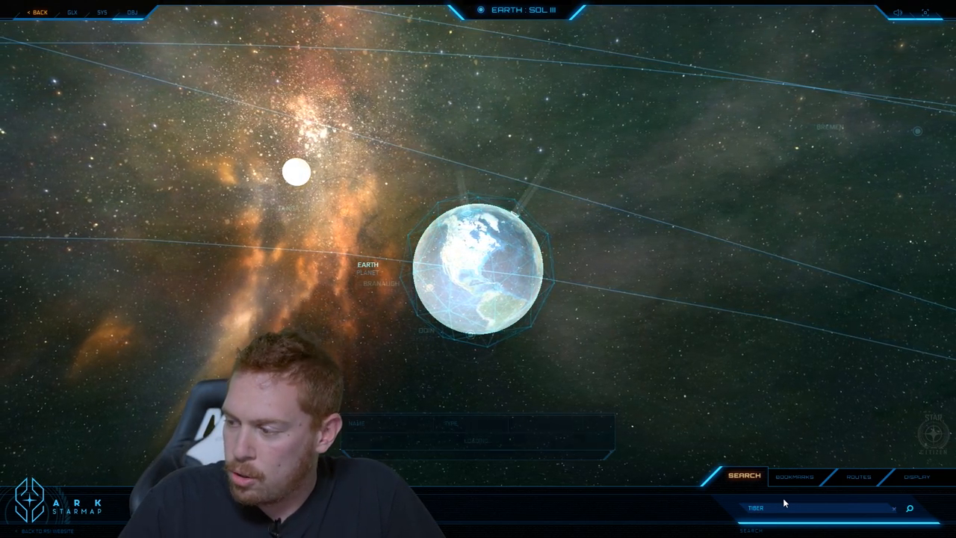
left_click(908, 508)
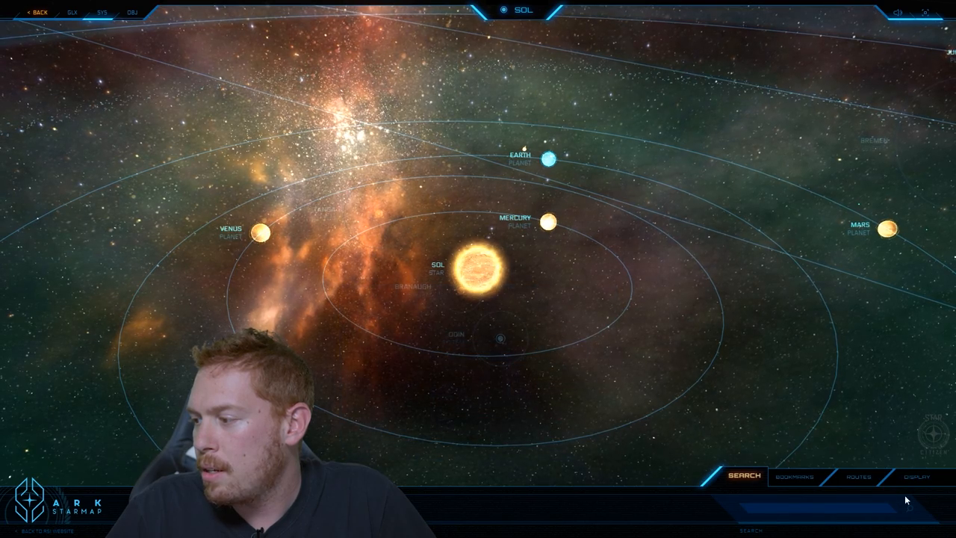
Step: Plot a route from Earth with the Tiber star as the destination
left_click(872, 475)
type("TIBER")
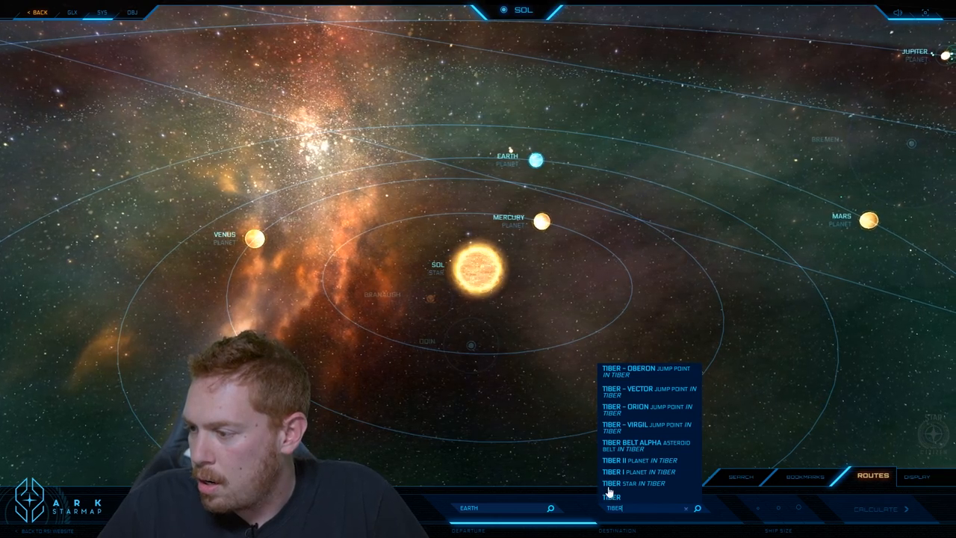
left_click(619, 496)
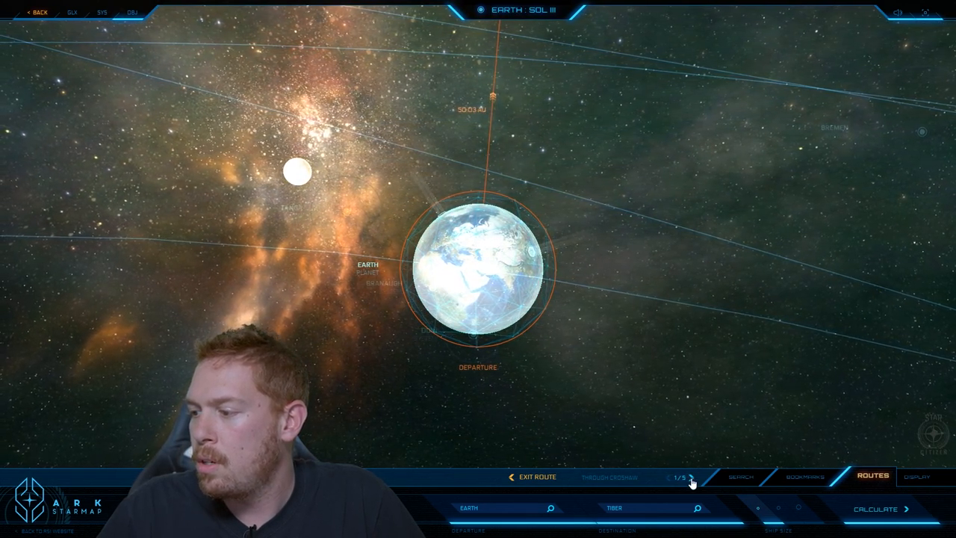
Step: Step along the route through Sol, Nul and Caliban to the final stop, Tiber
left_click(690, 478)
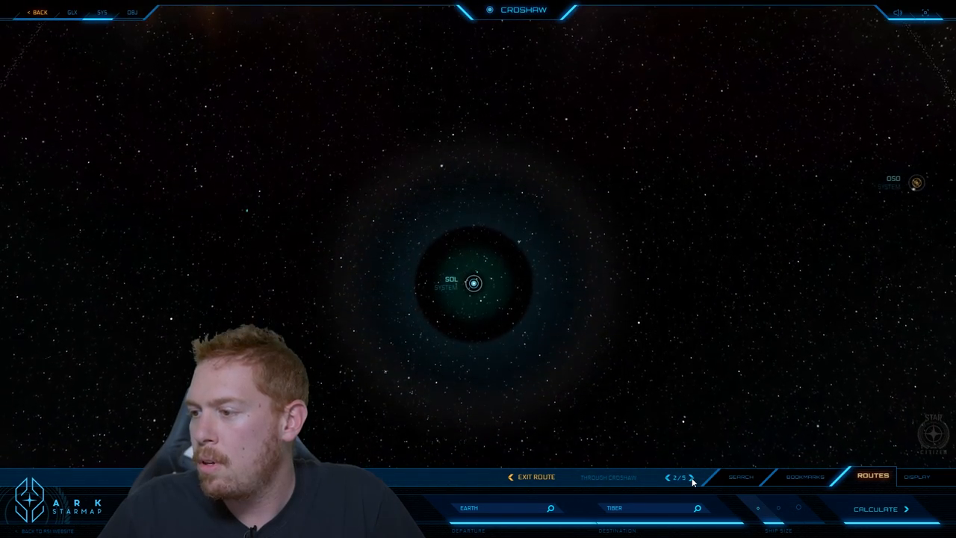
left_click(690, 478)
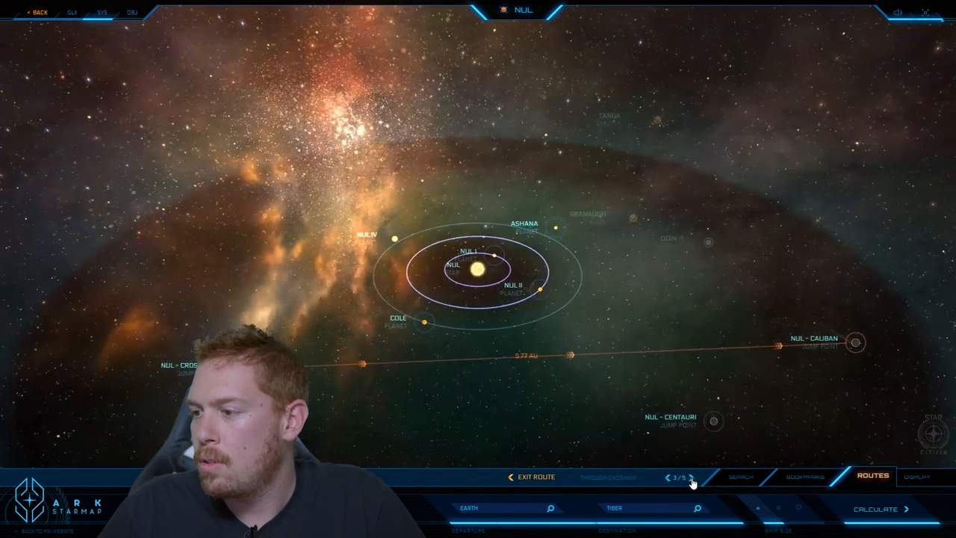
left_click(687, 478)
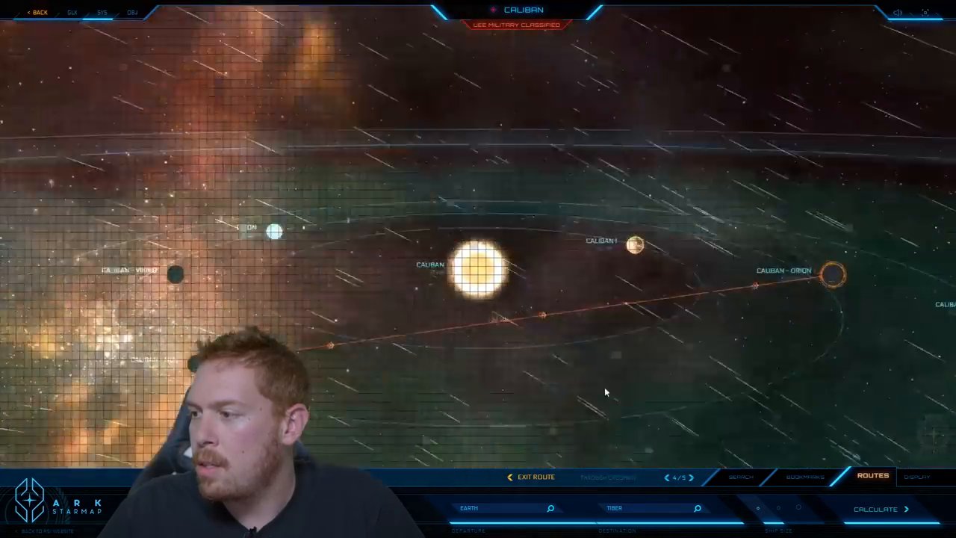
left_click(697, 478)
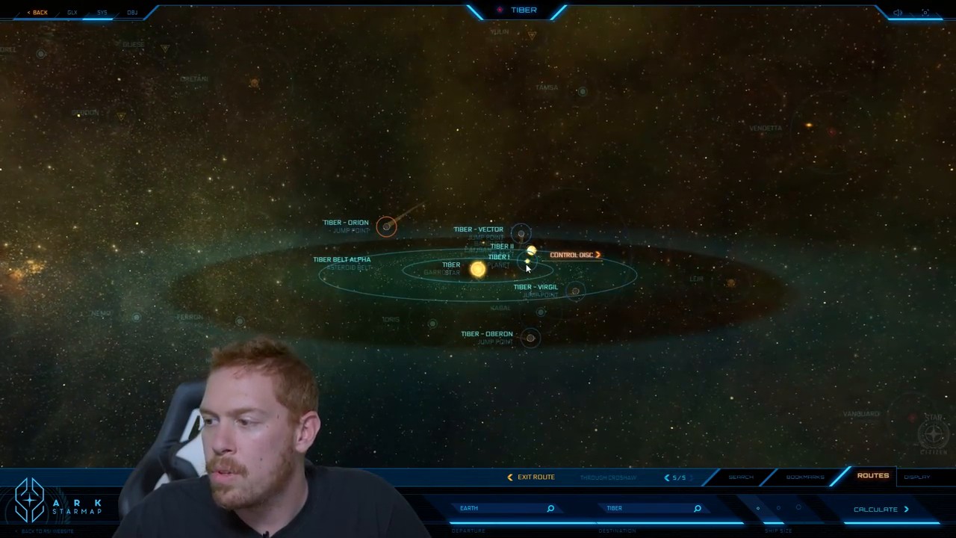
Step: Show the Tiber system with Tiber I, Belt Alpha and its jump points
left_click(495, 257)
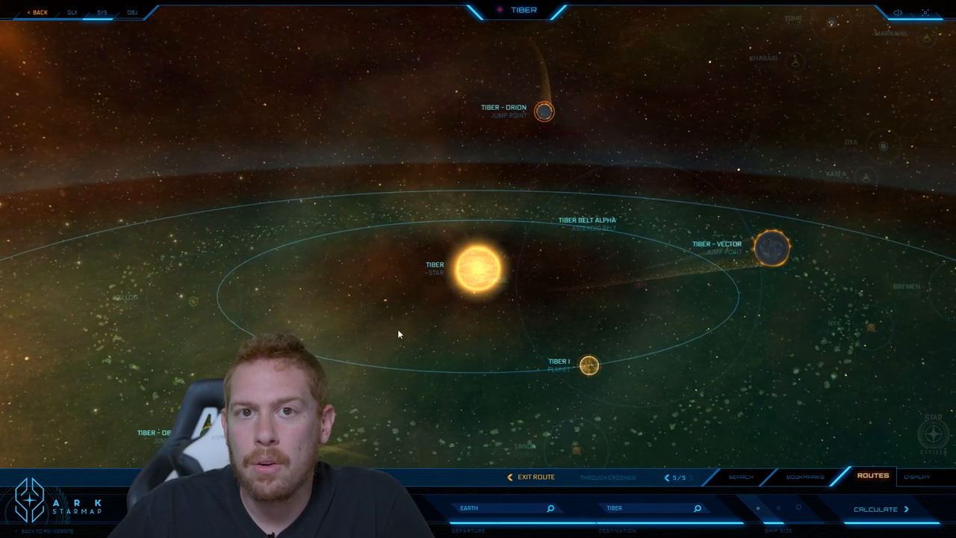
Step: Tilt the Tiber system view and focus on the planet Tiber II
left_click_drag(398, 334, 615, 299)
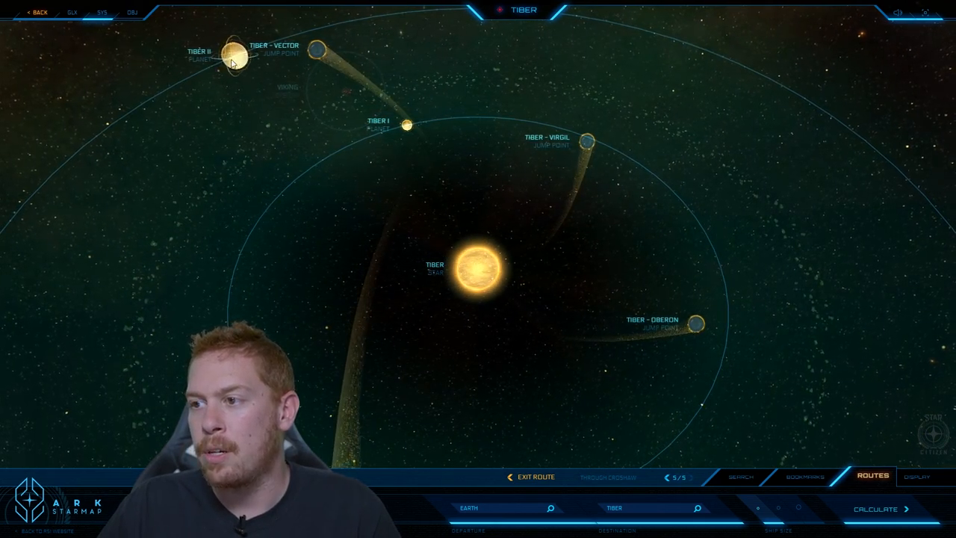
left_click(224, 54)
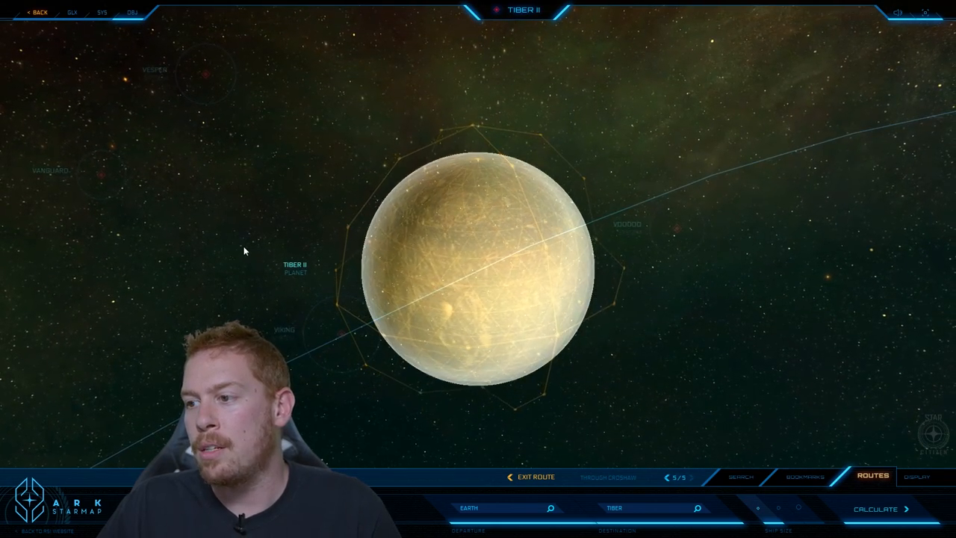